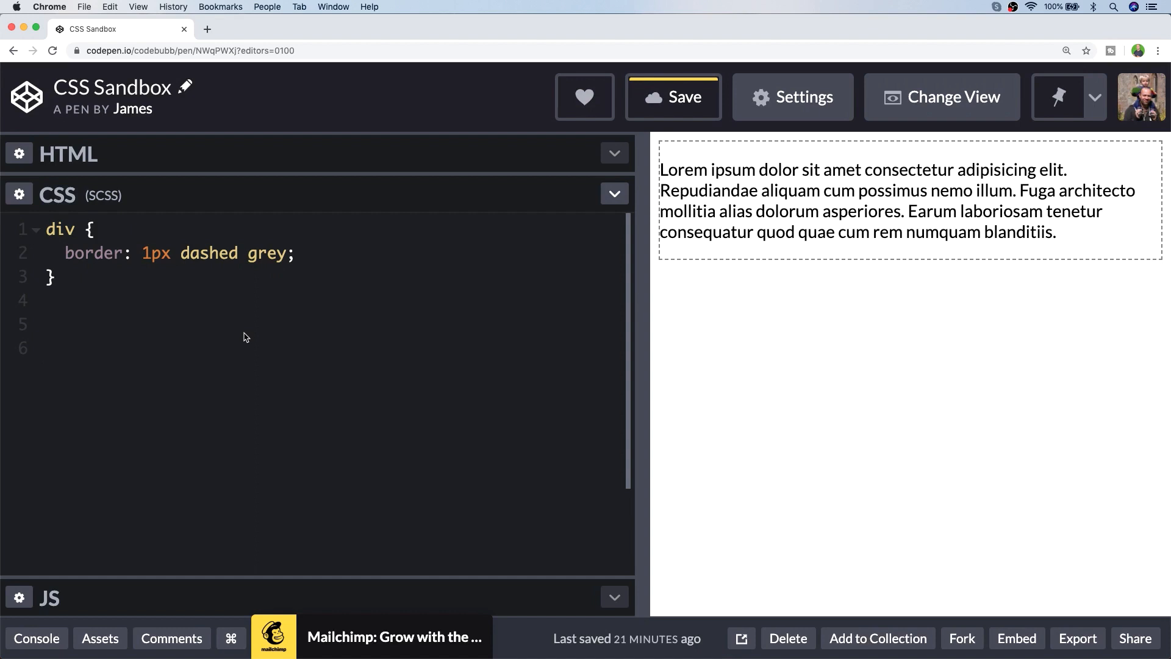
Add a p rule below the div rule with text-align: left.
left_click(46, 349)
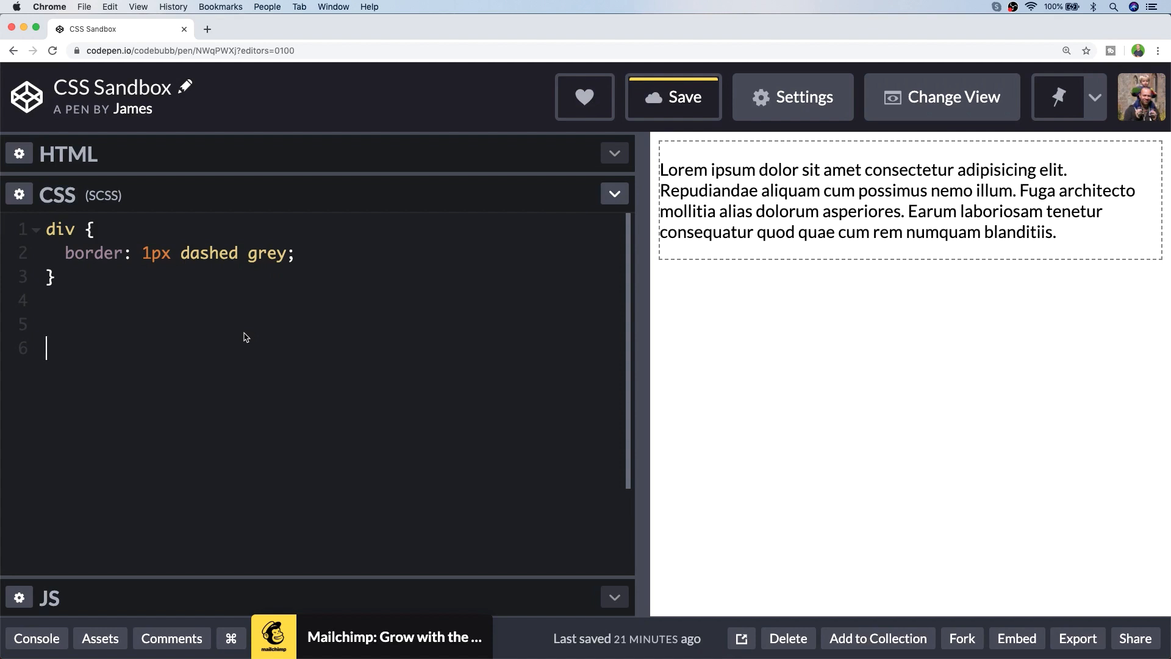
type("p {")
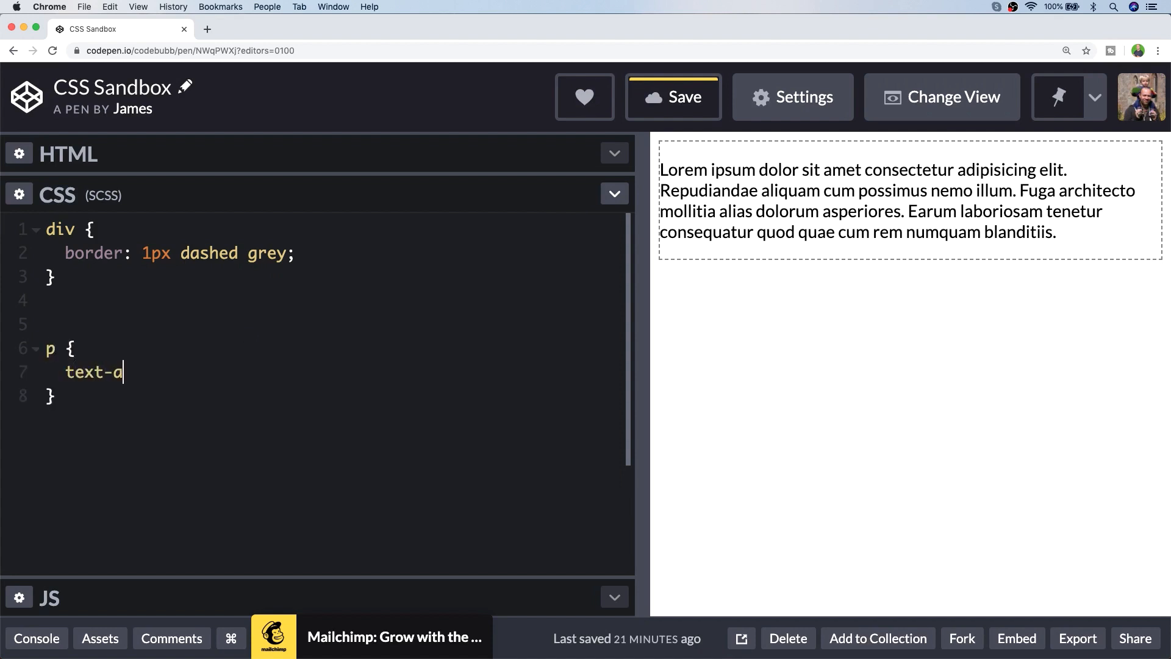
type("lign:")
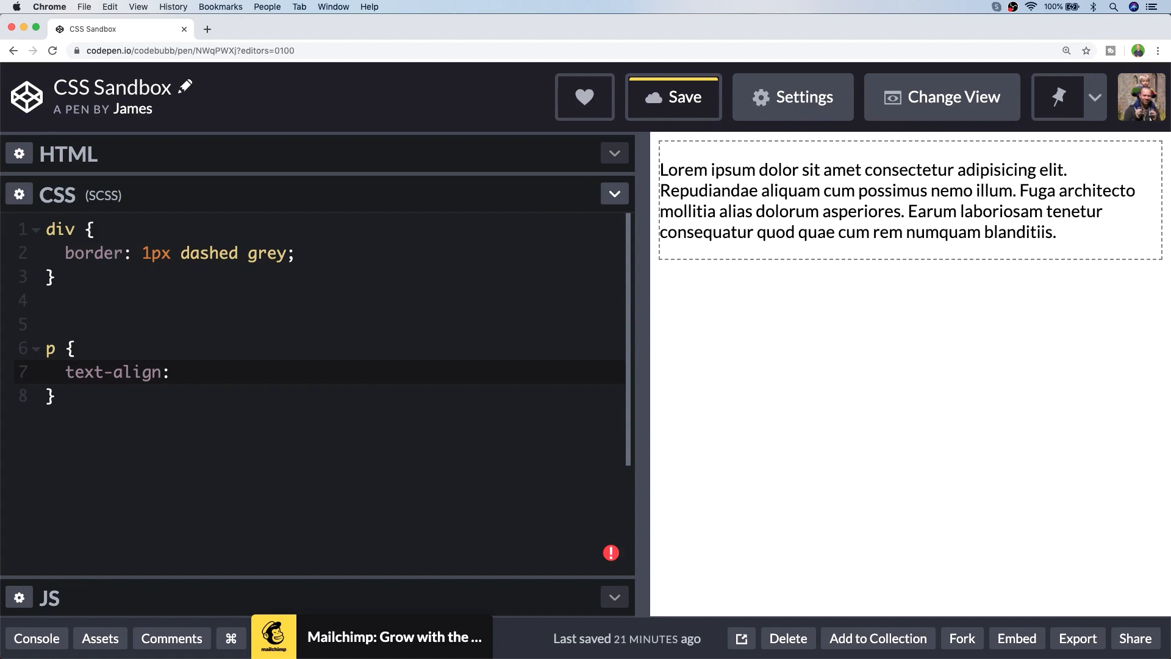
type("le")
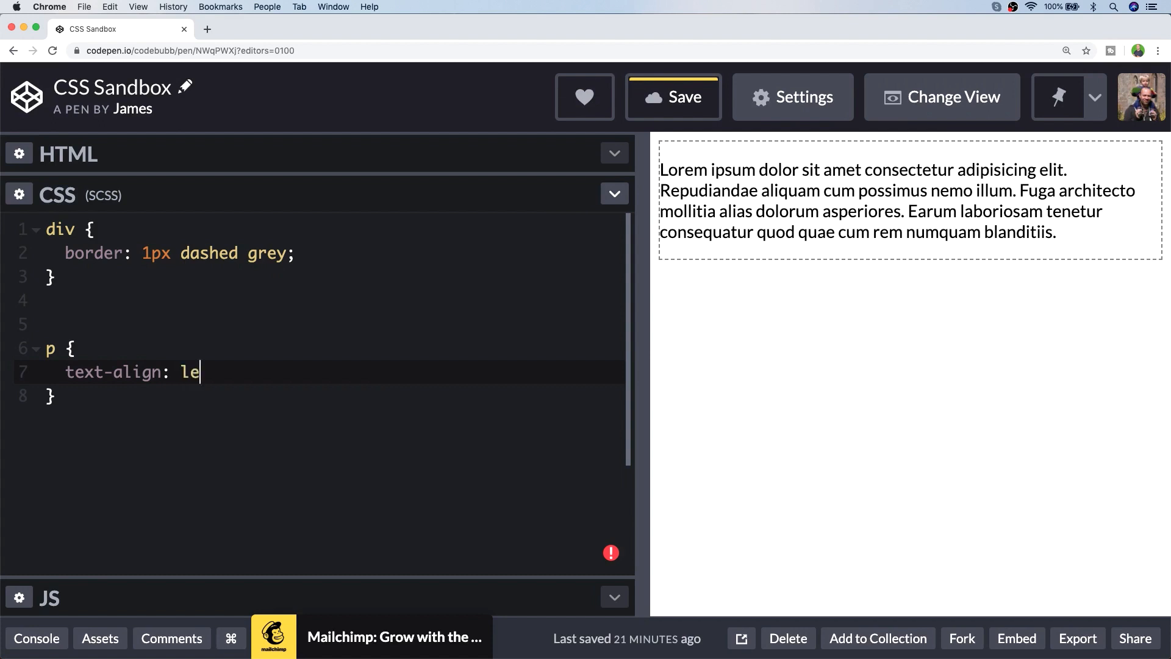
type("ft;")
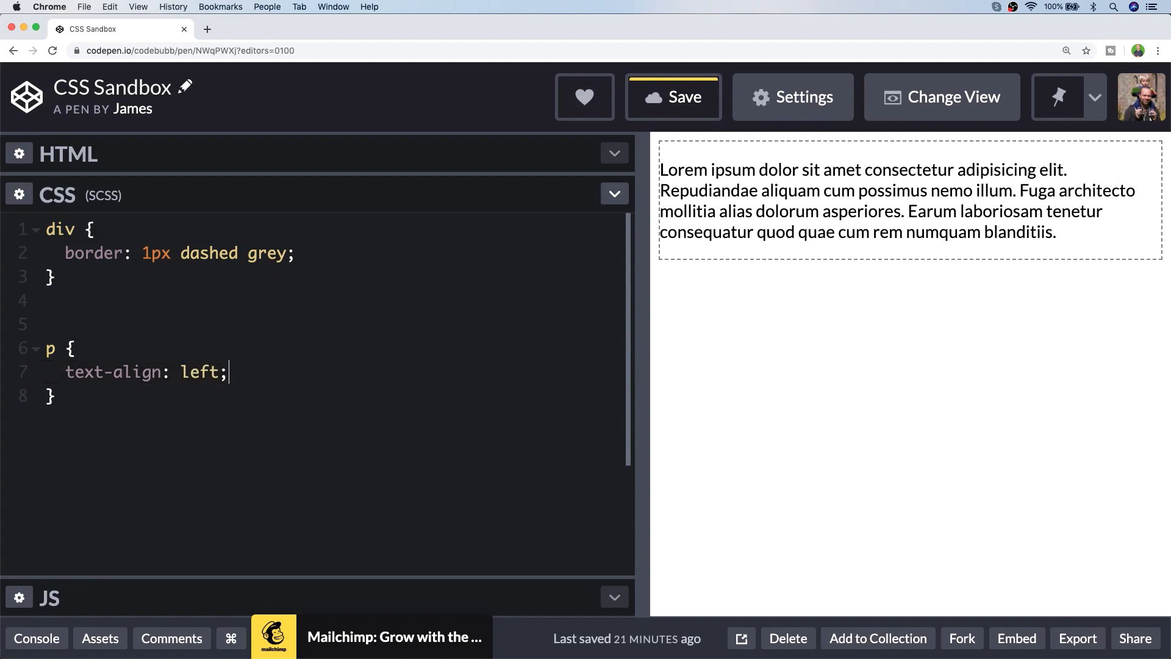
Try center alignment, then set the paragraph's text-align to justify.
key("Backspace")
type("righ")
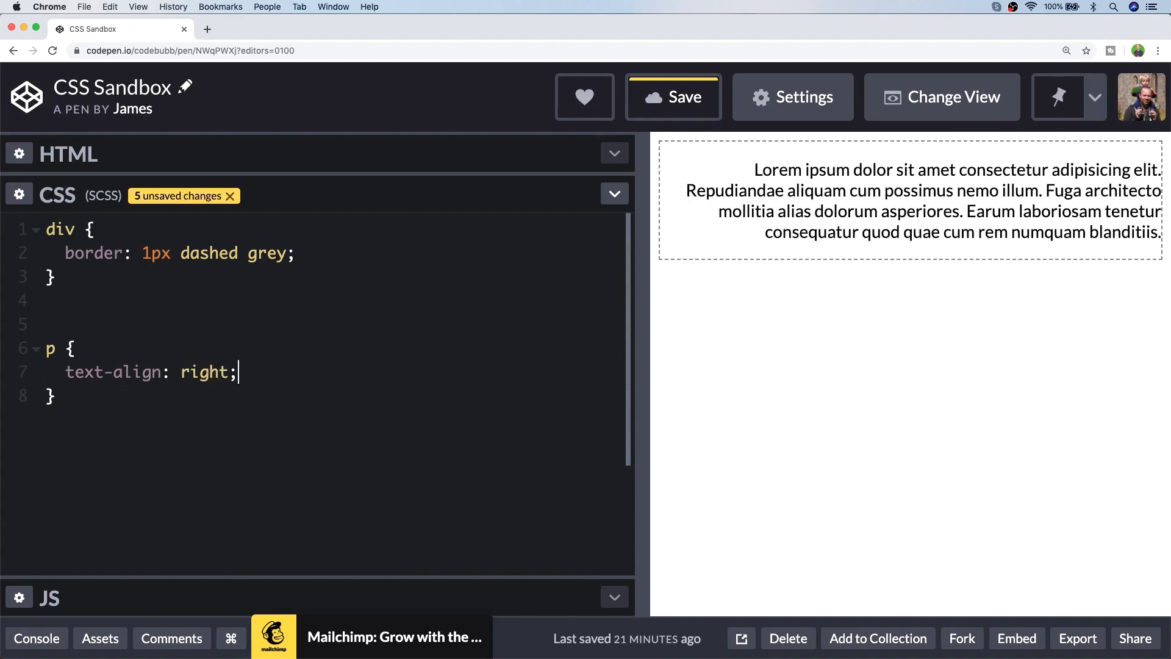
type("center")
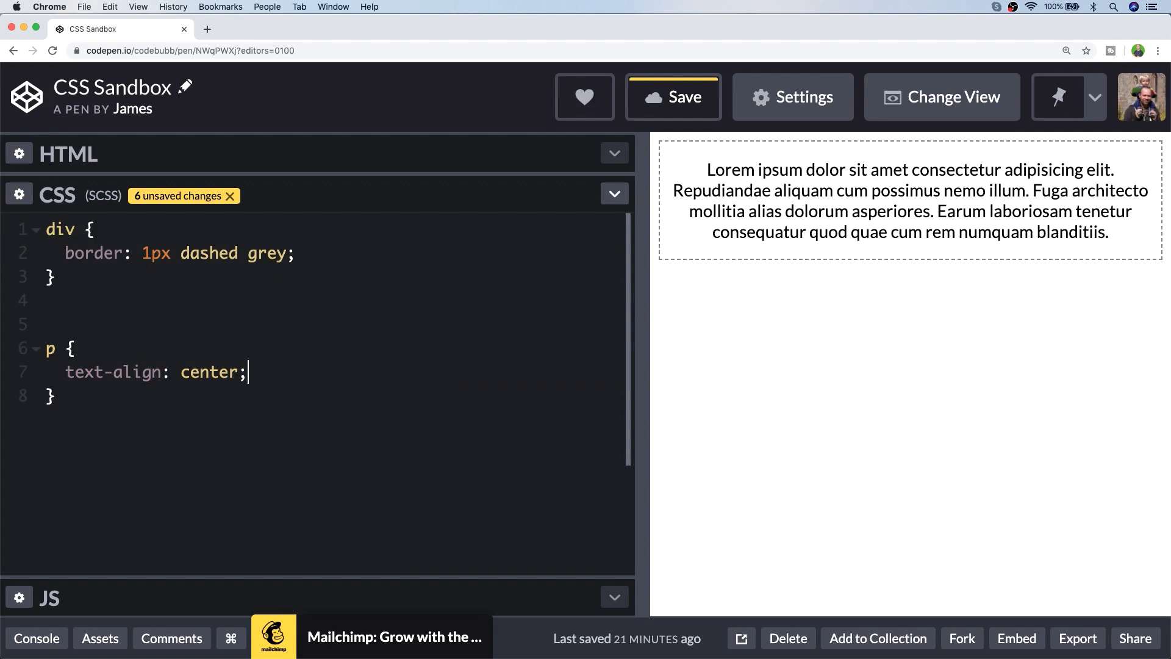
type("justify")
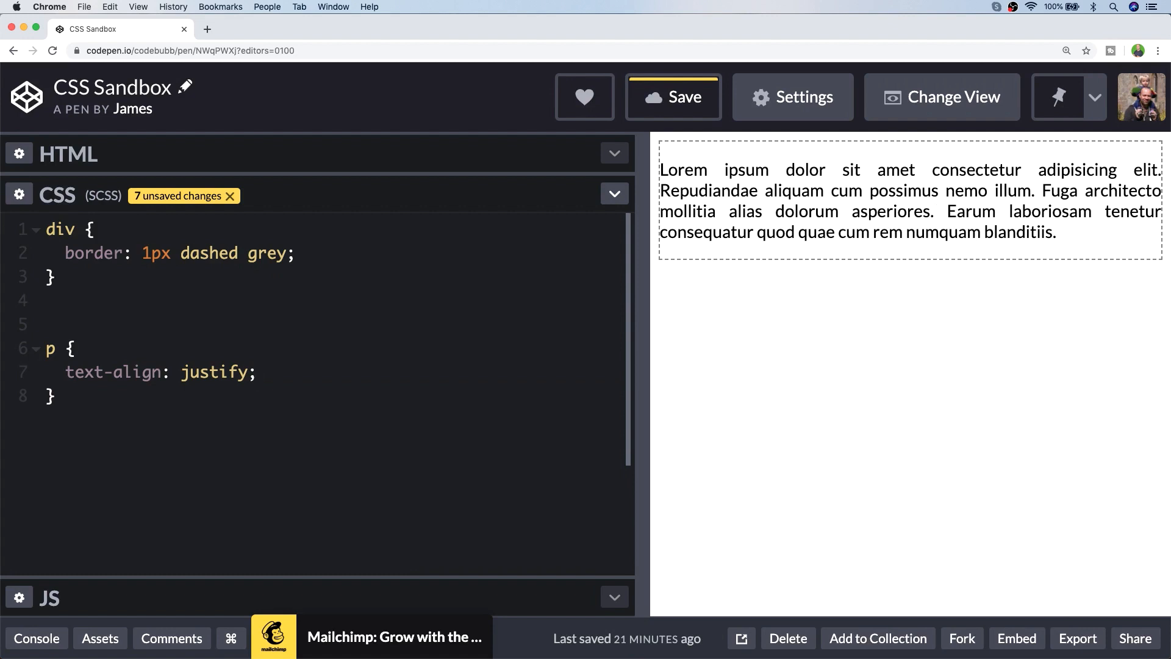
Preview text-align: end on the p rule, then change it back to left.
type("e")
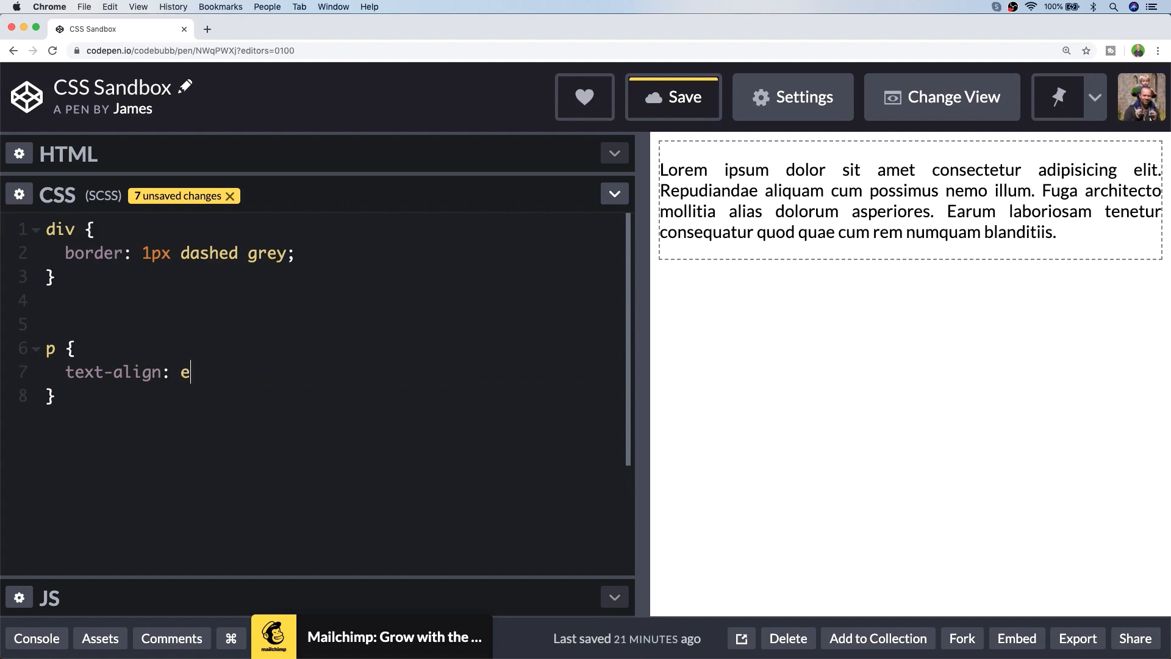
type("nd;")
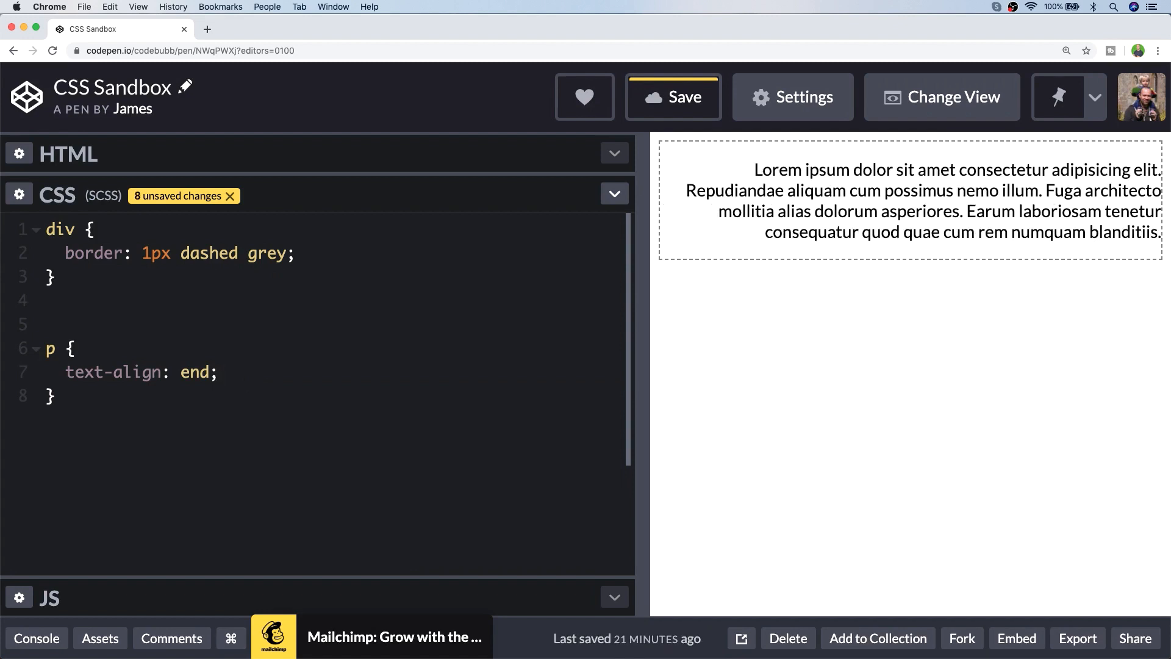
left_click(219, 373)
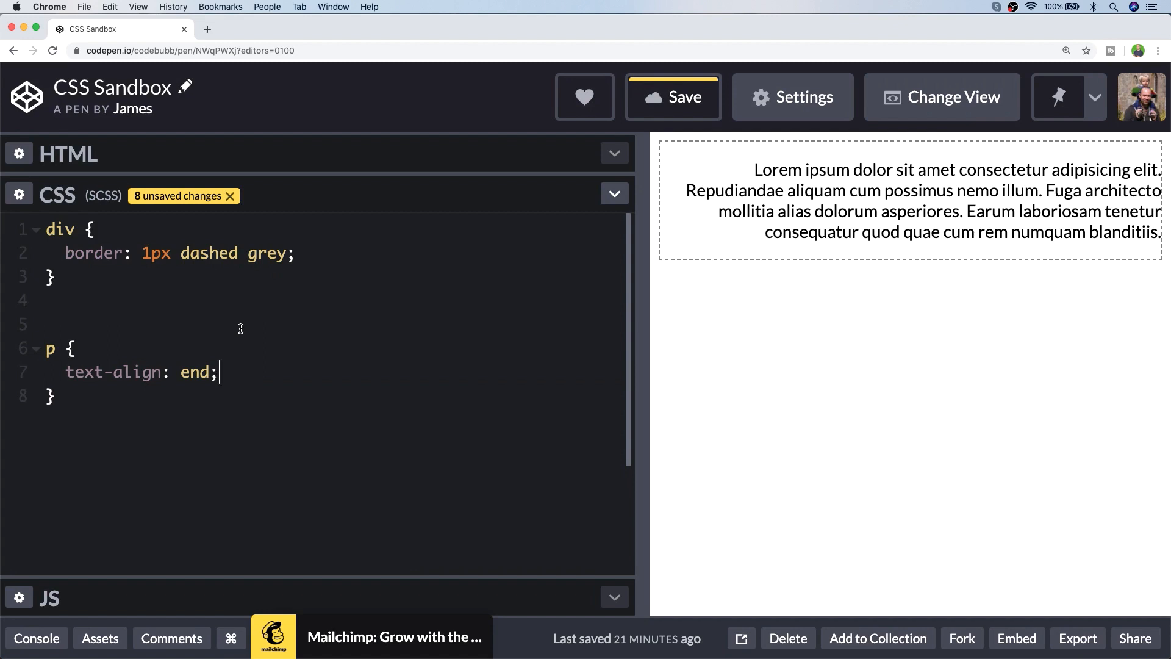
type("left")
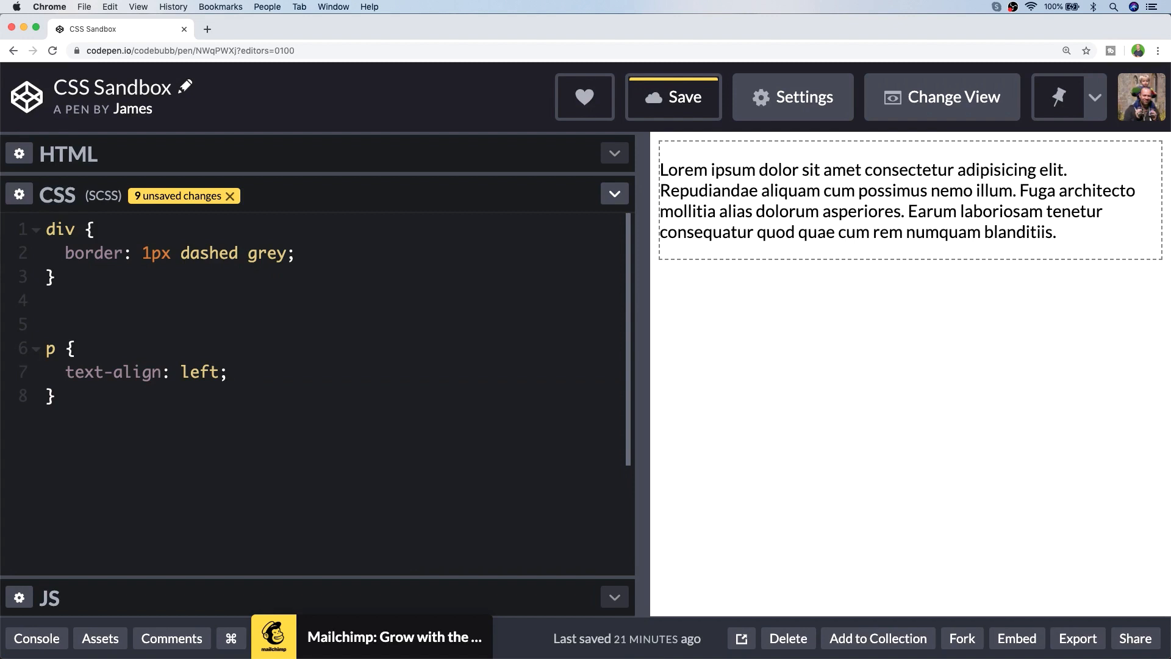
Add text-indent to the p rule, trying 50px before settling on -5px.
type("text-i")
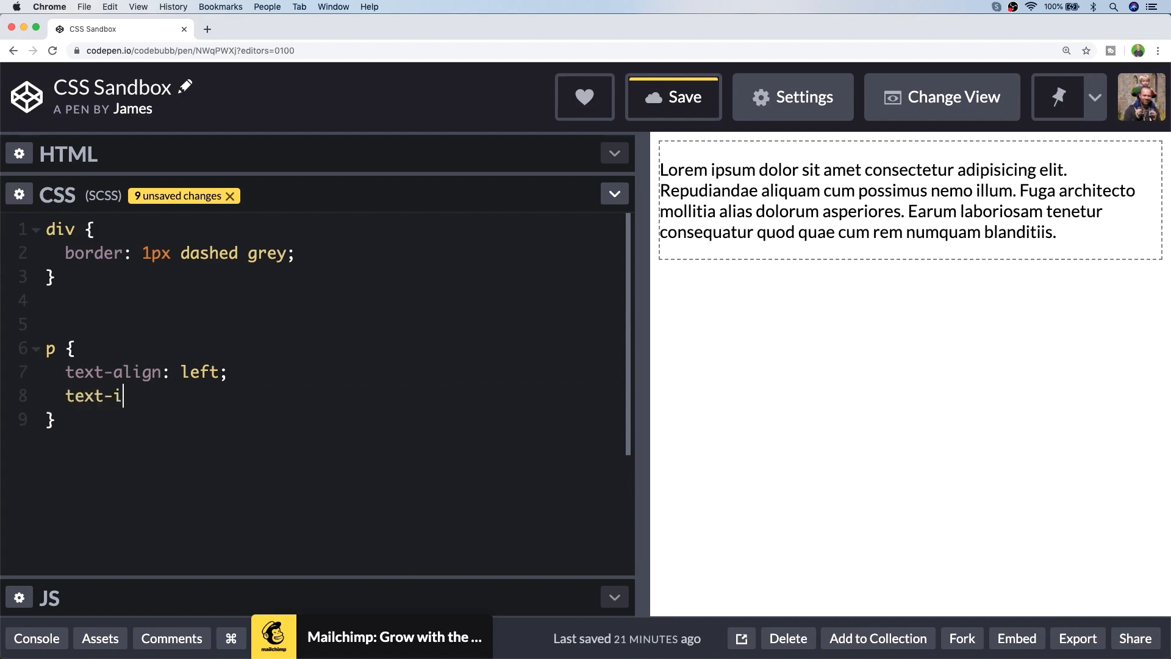
type("ndent: 50px;")
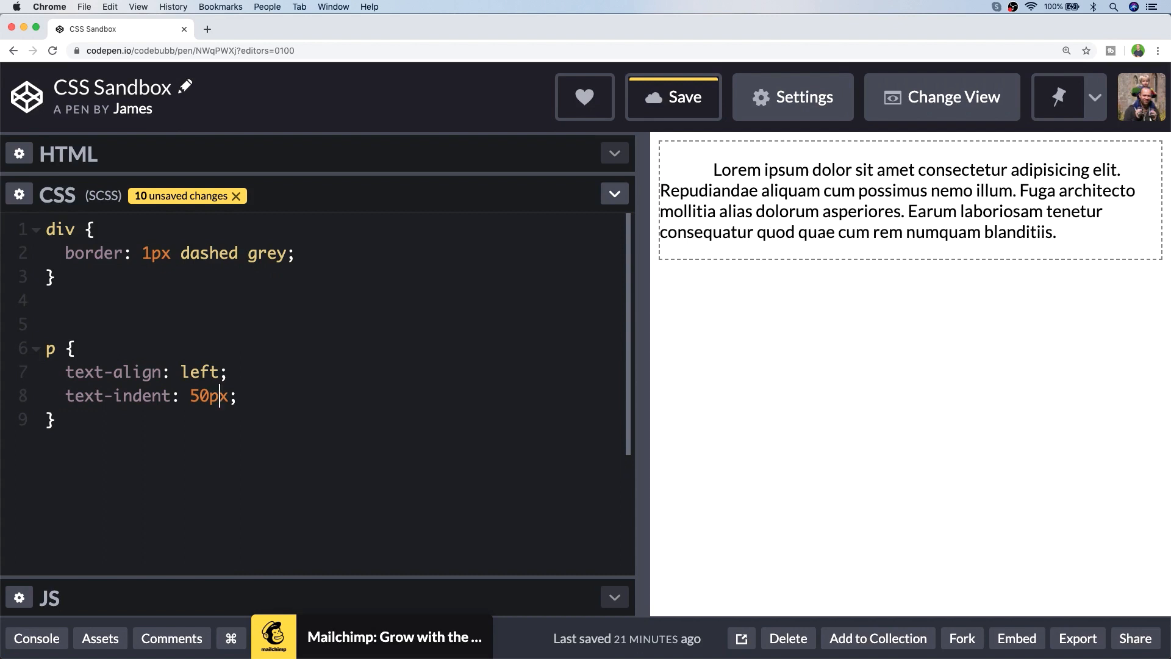
type("-5px")
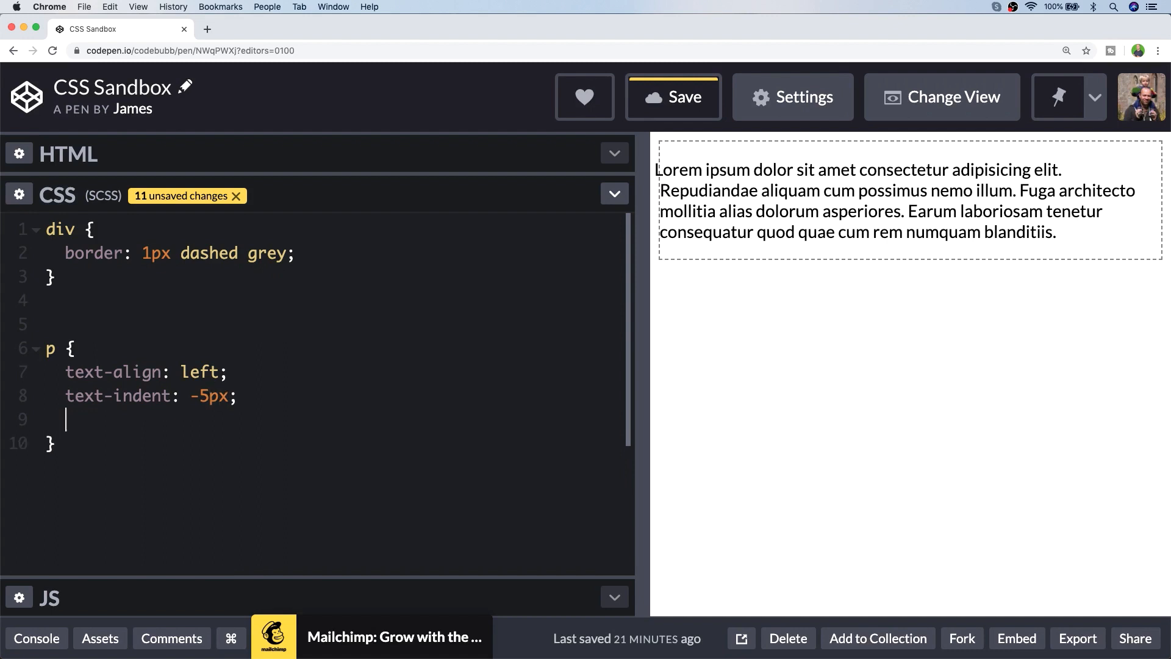
Add text-align-last: right to the p rule, then change it to center.
type("text-align-last:")
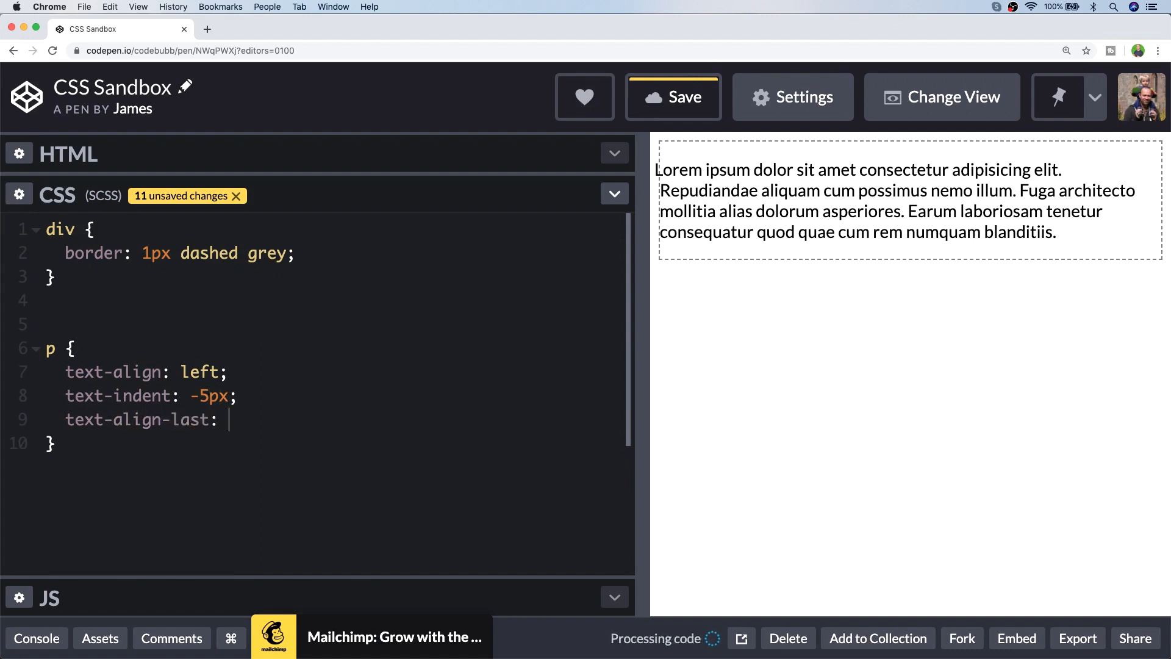
type("right;")
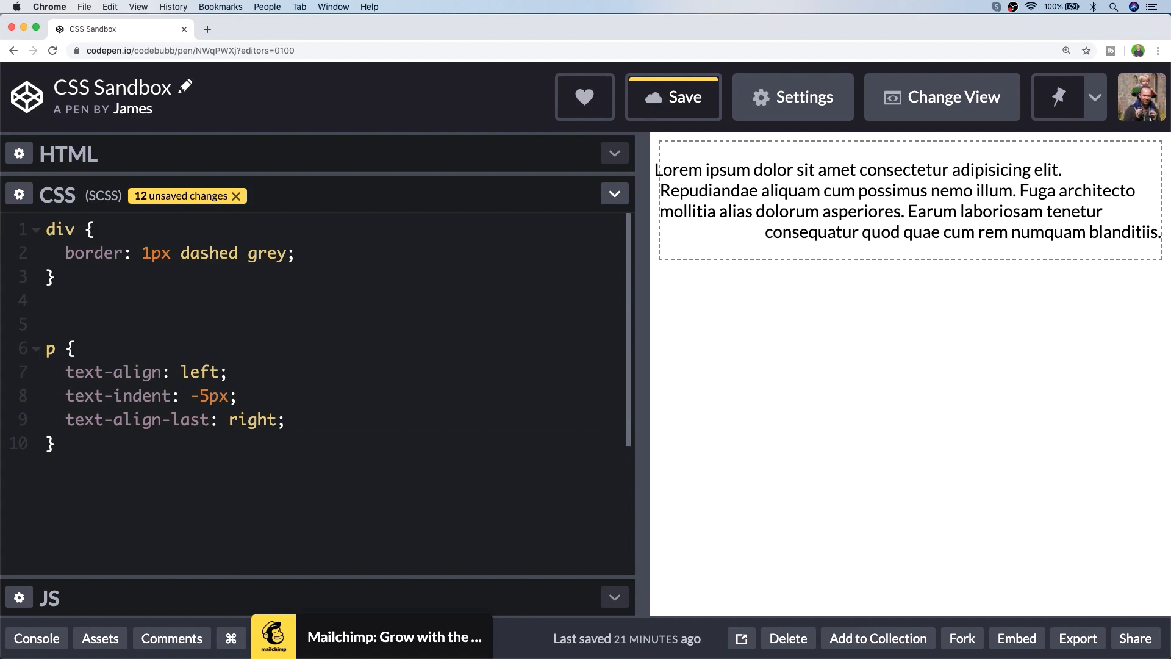
left_click(287, 419)
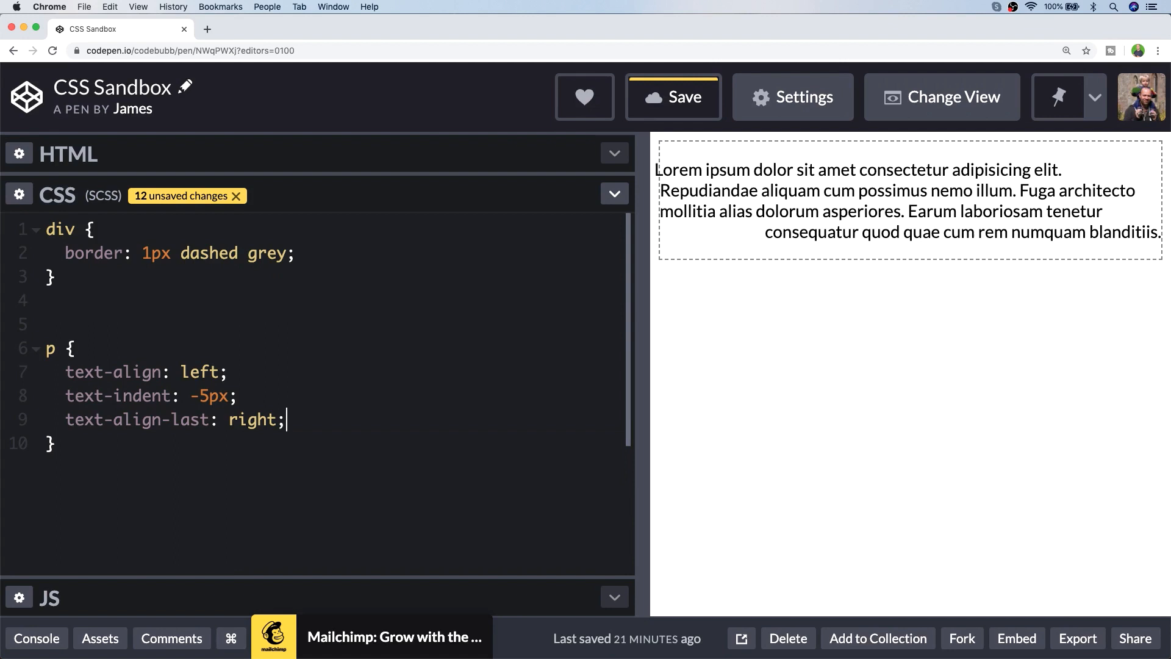
type("center")
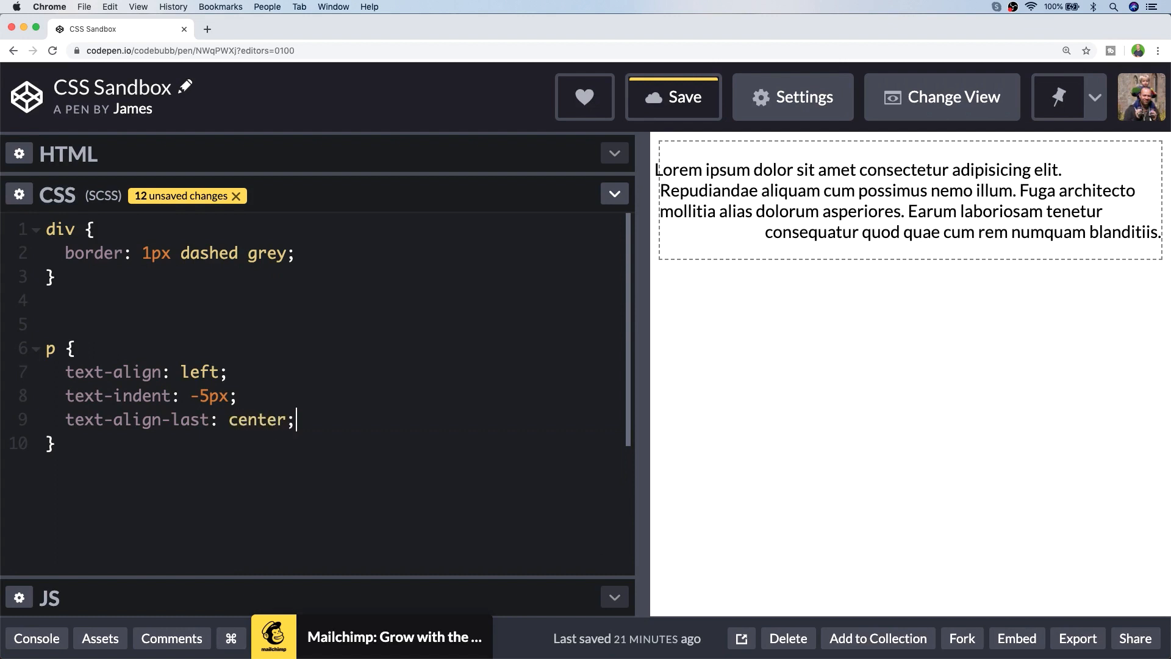